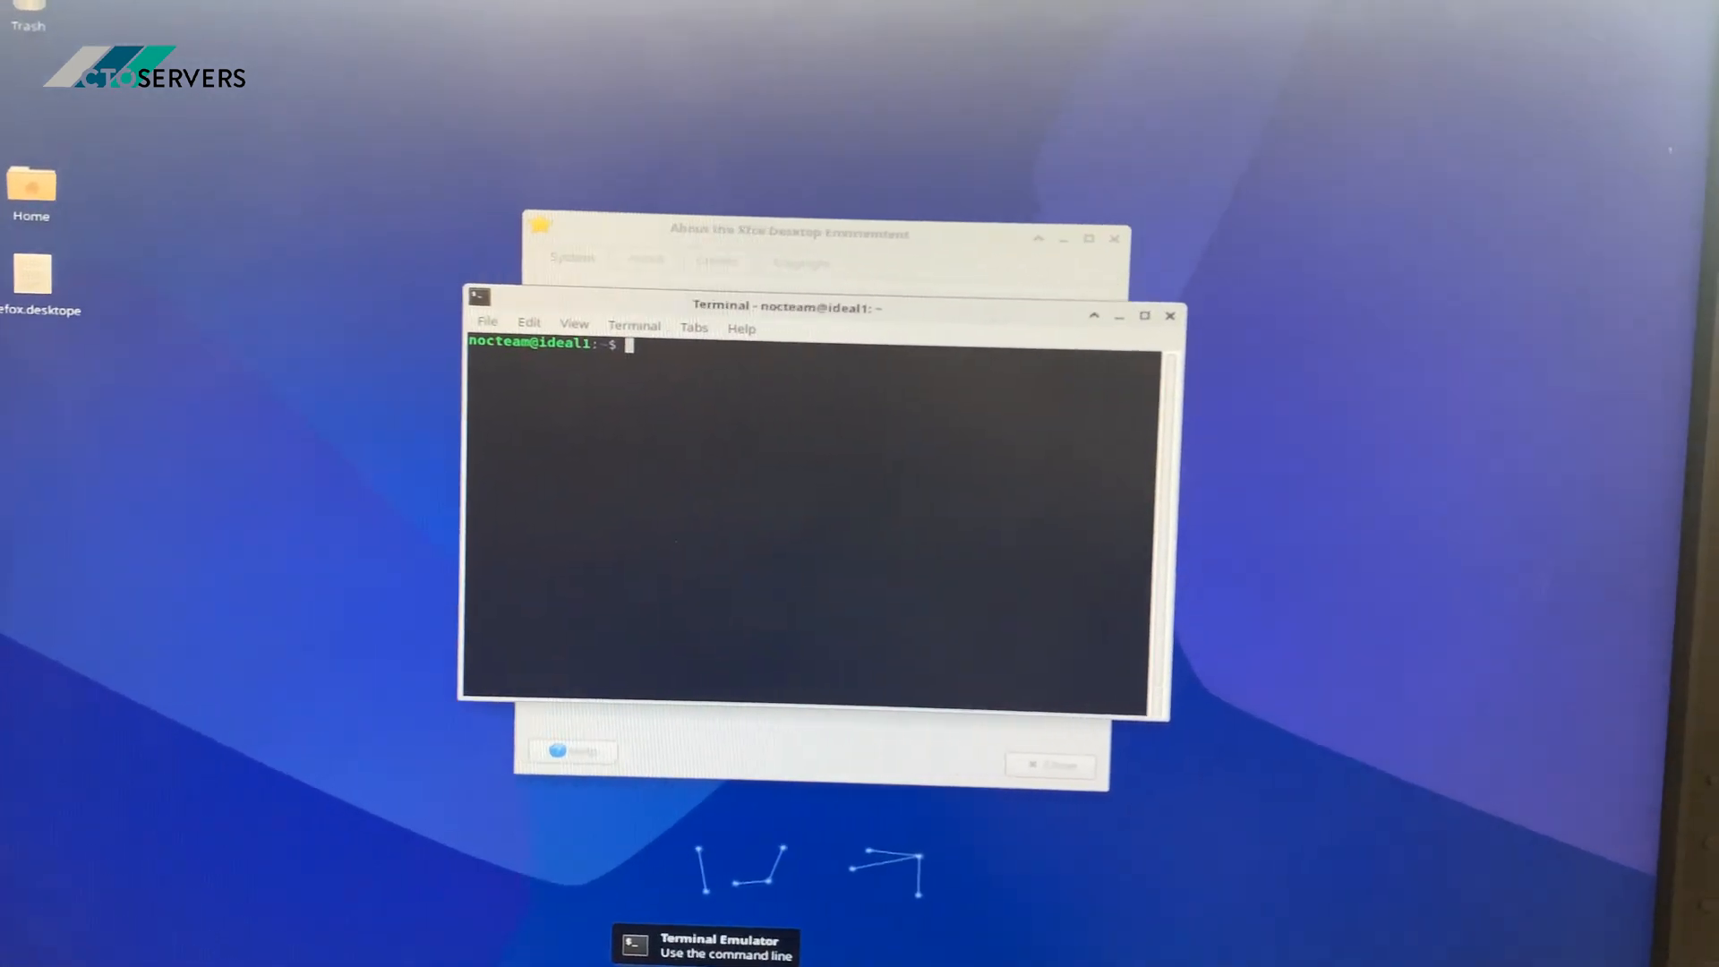
- Run nvidia-smi in the terminal to query the NVIDIA GPU status
{"action": "type", "text": "nvidi"}
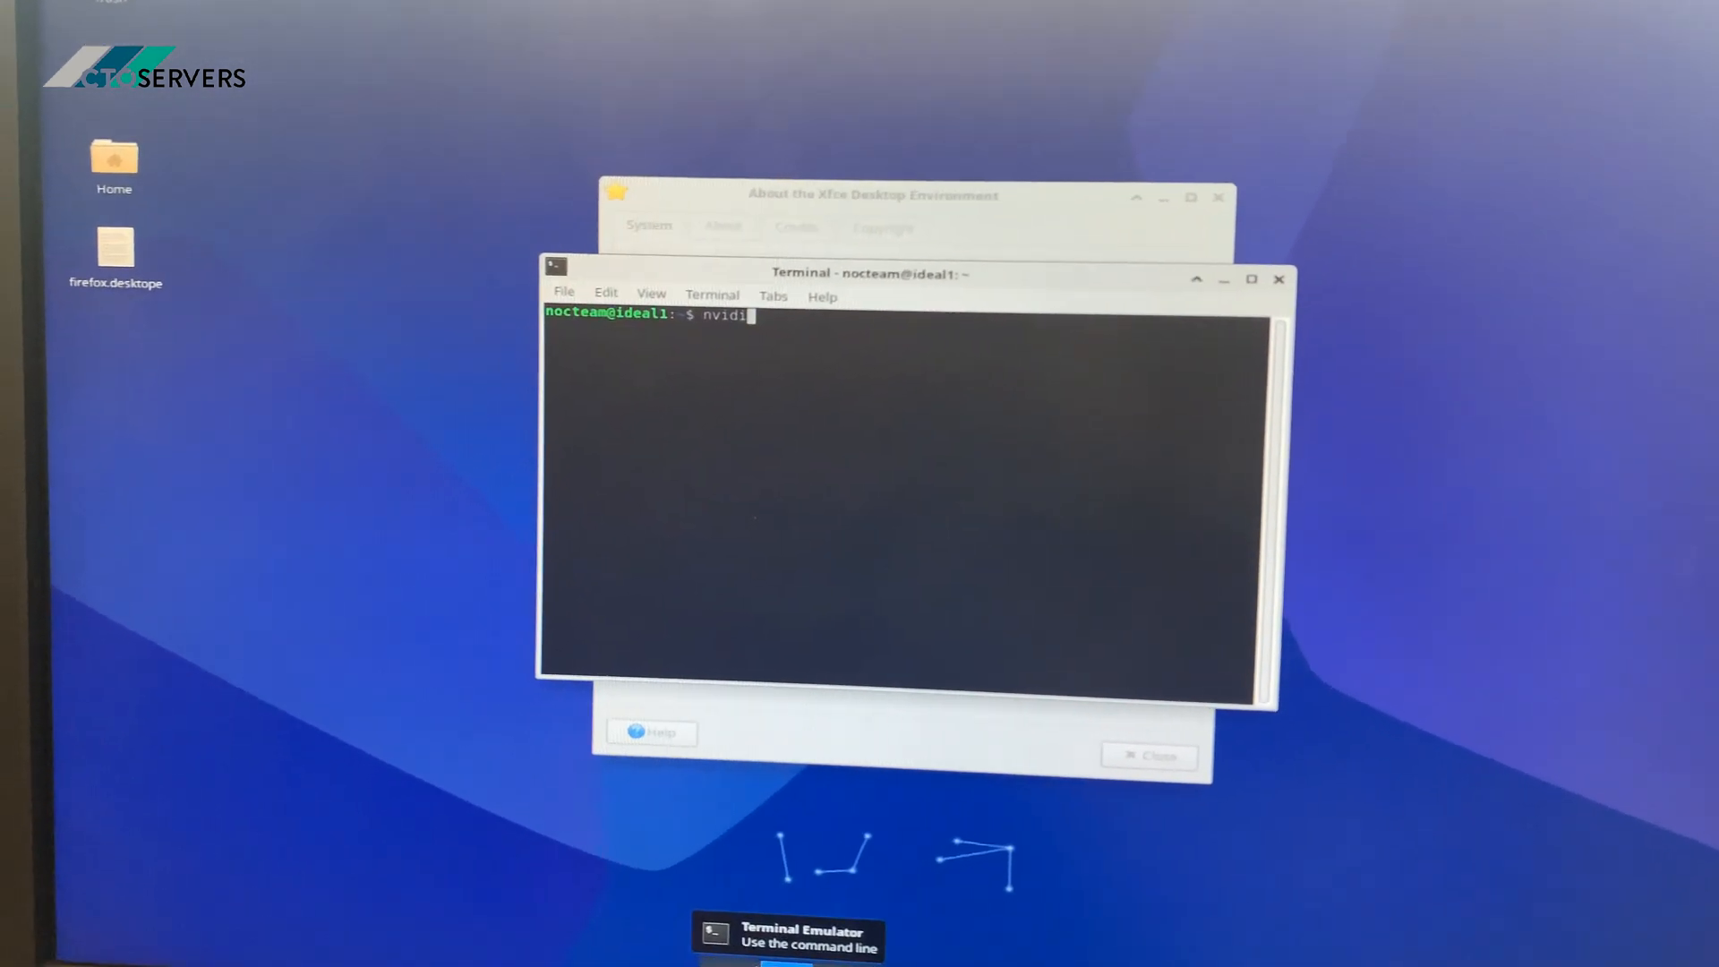
{"action": "type", "text": "a"}
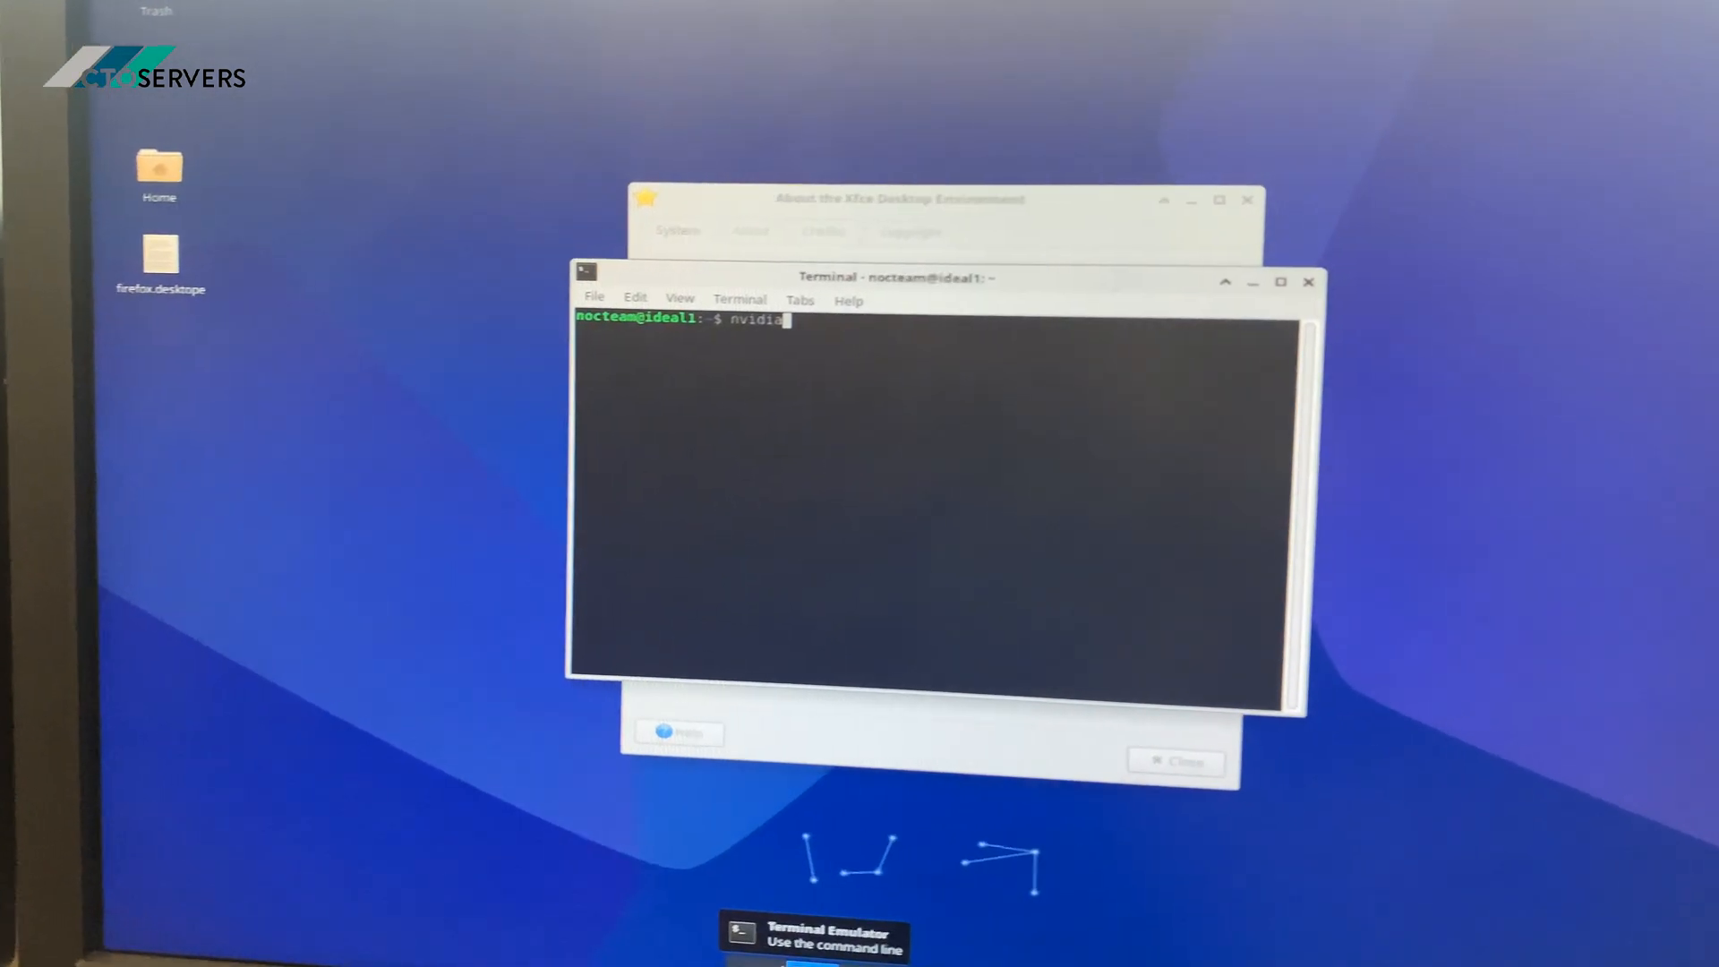
{"action": "type", "text": "-smi"}
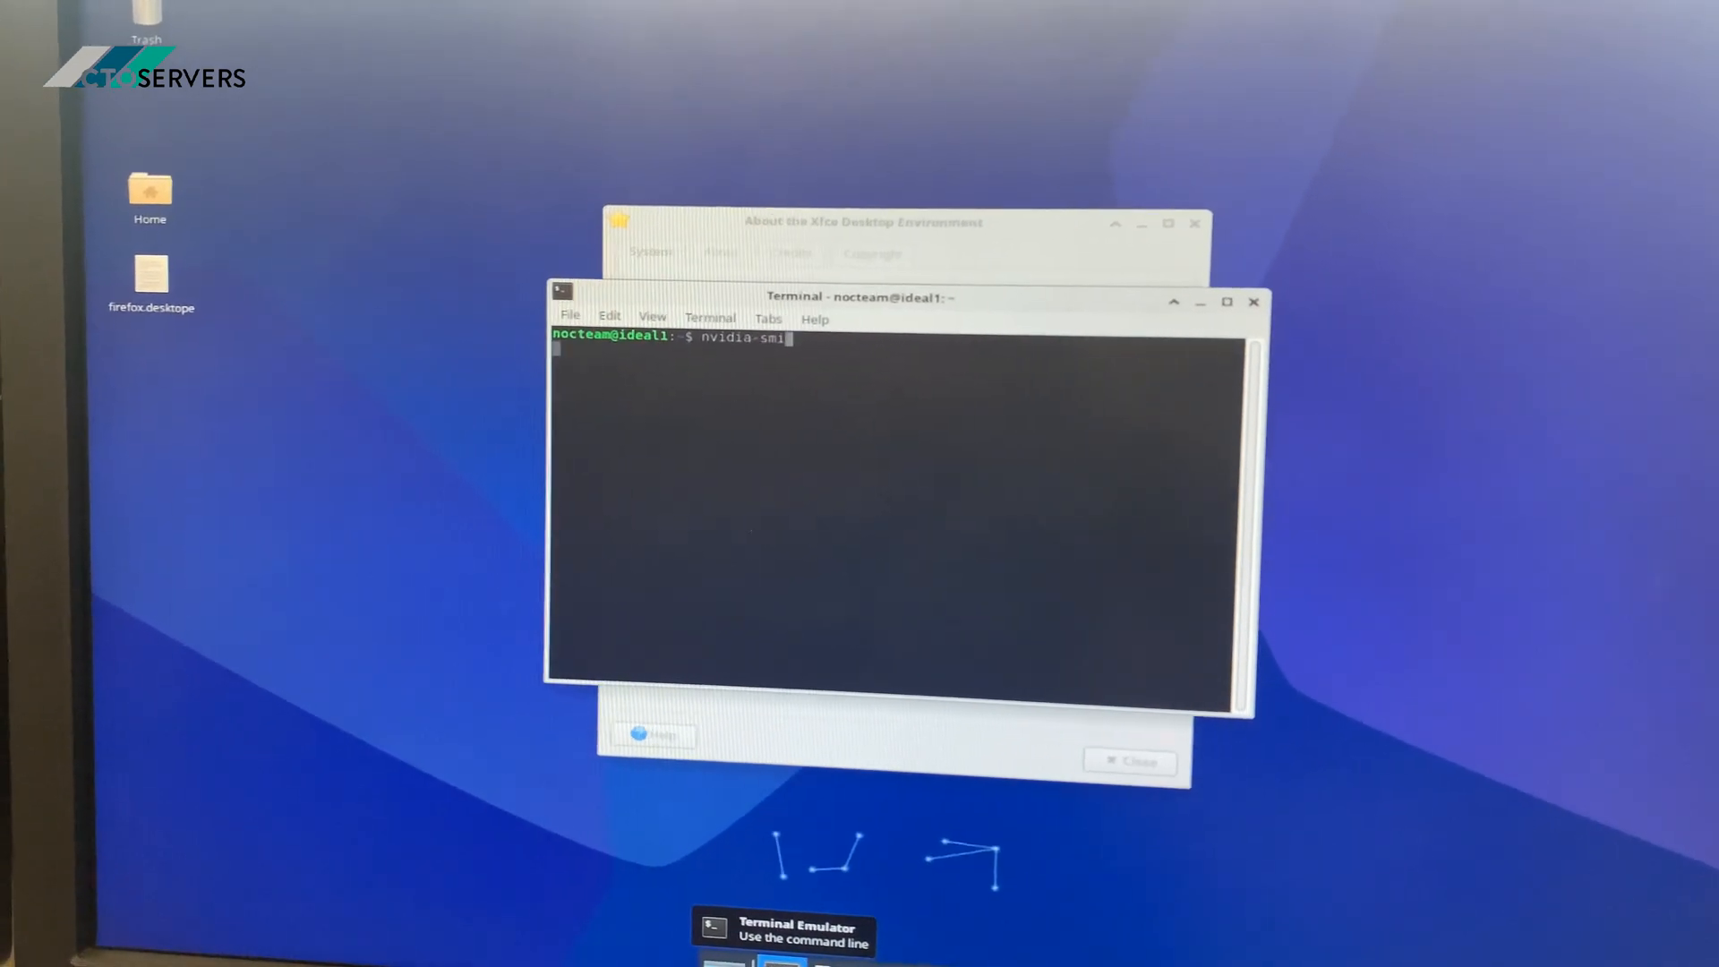
{"action": "key", "text": "Return"}
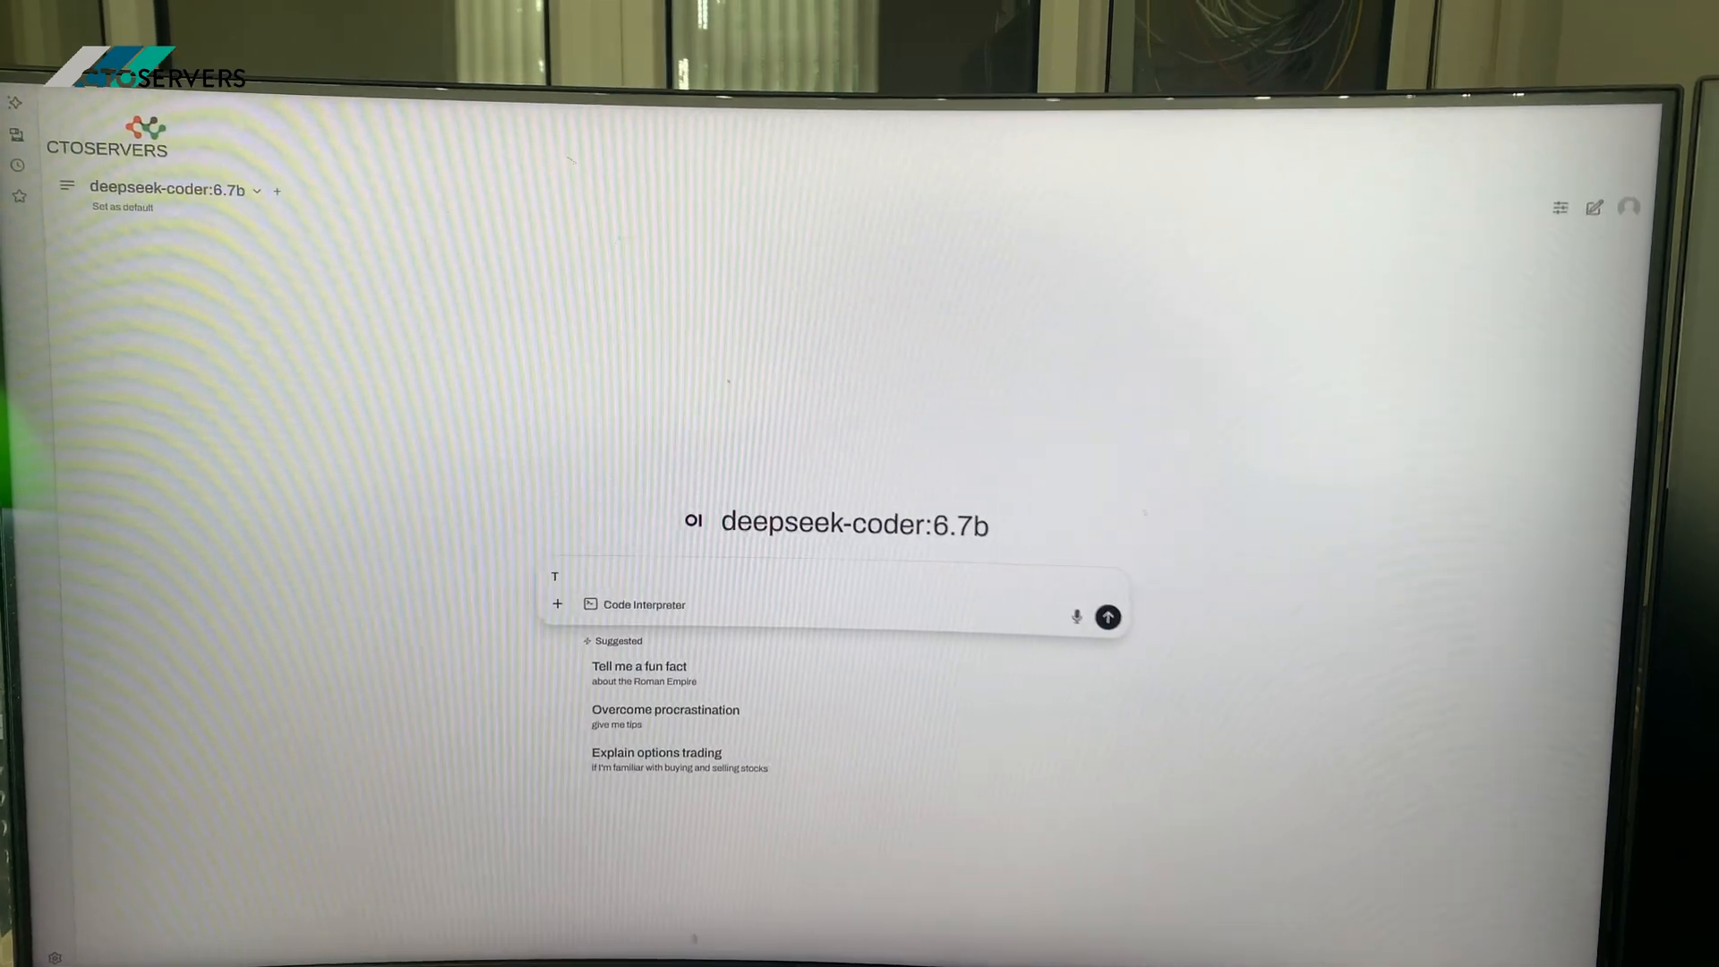
- Send the prompt 'TELL ME ABOUT NVIDIA' to deepseek-coder:6.7b and get its answer
{"action": "type", "text": "TELL ME ABOUT NVIDI"}
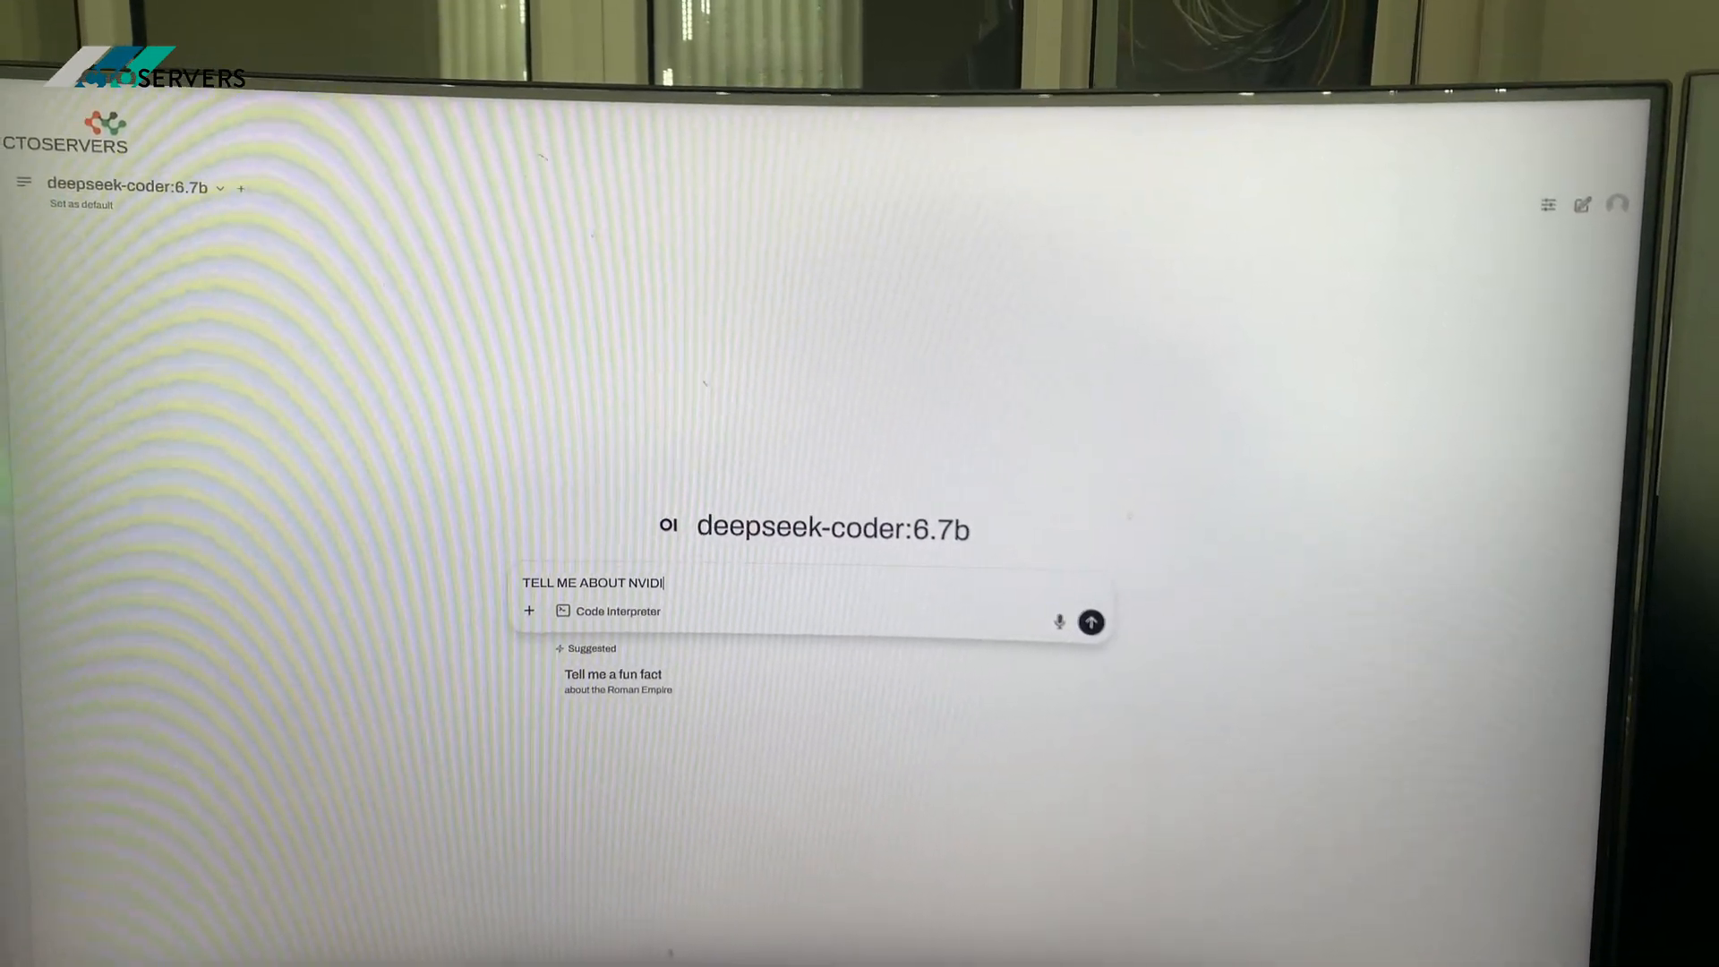
{"action": "left_click", "coordinate": [1090, 621]}
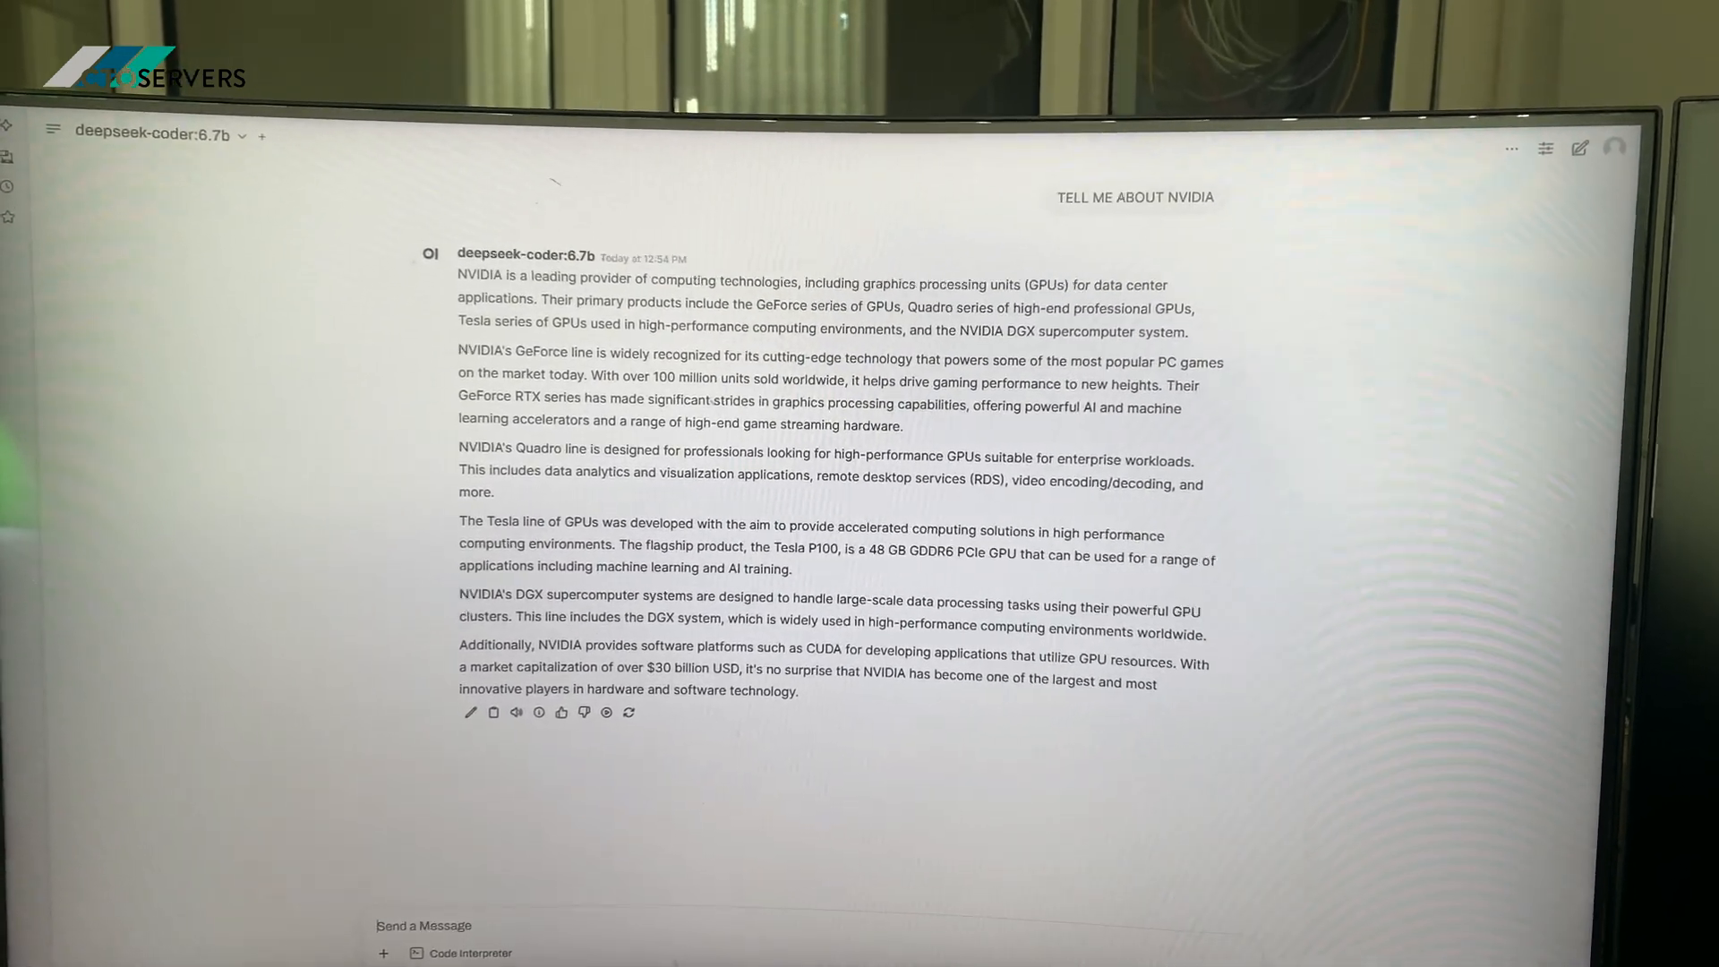
- Ask the model for a network plan for 10GB networking between 90 PCs
{"action": "type", "text": "GIVE"}
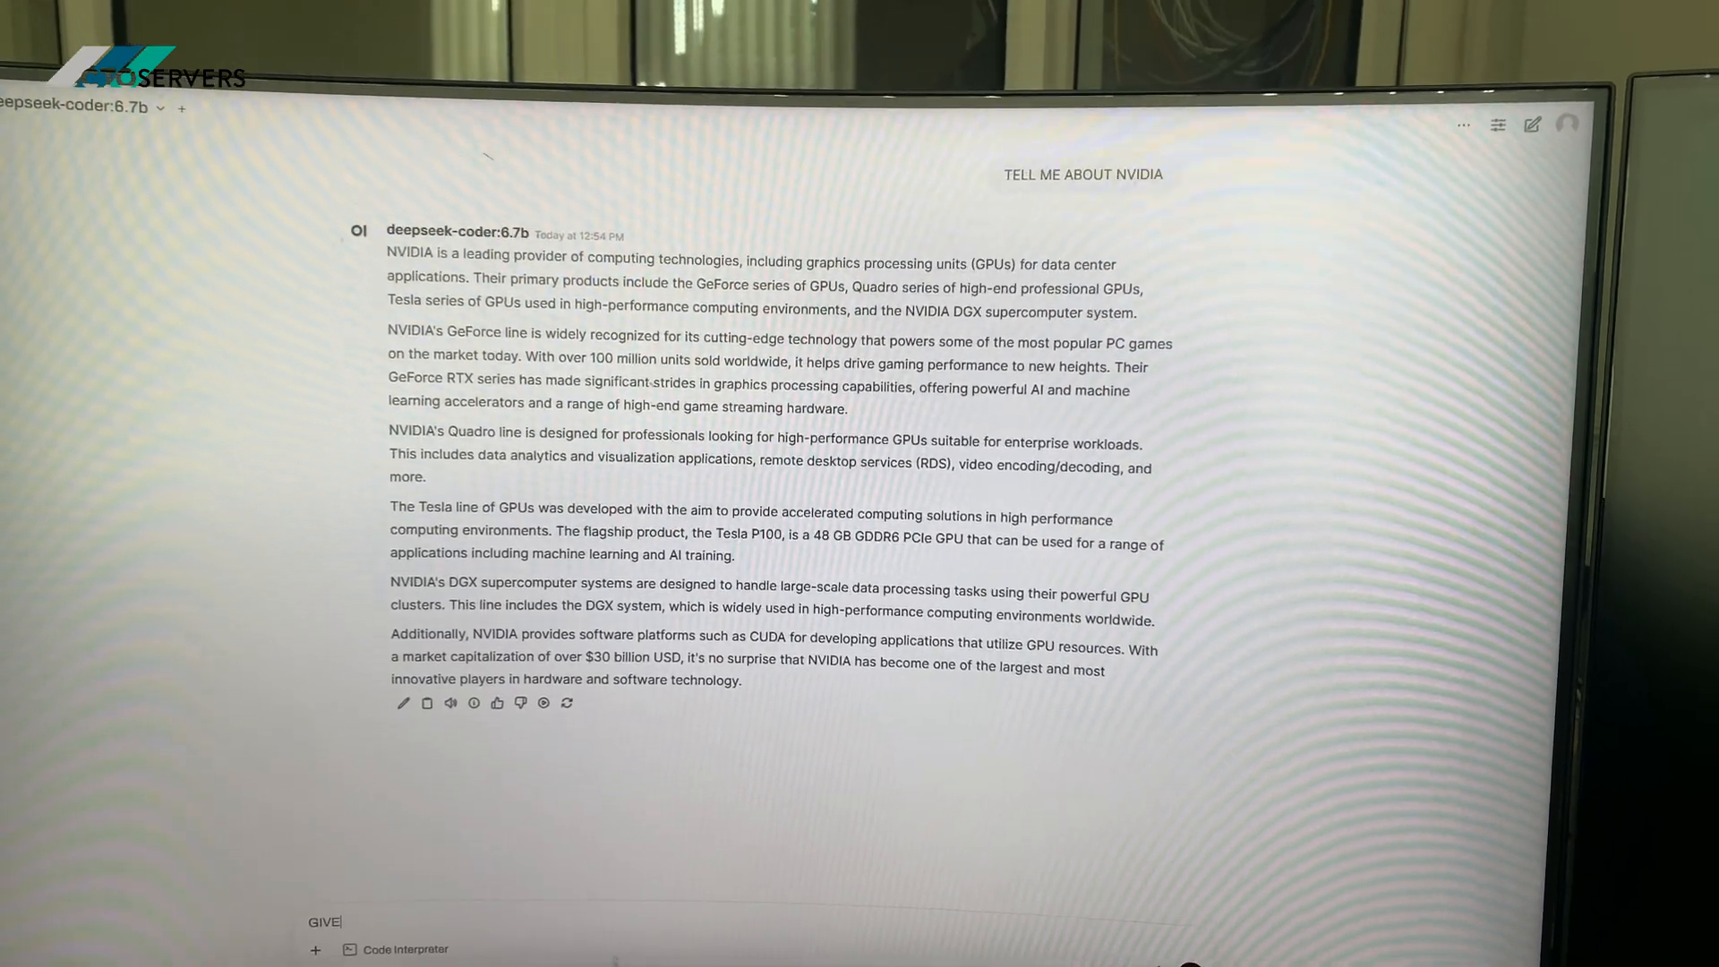
{"action": "type", "text": "ME A"}
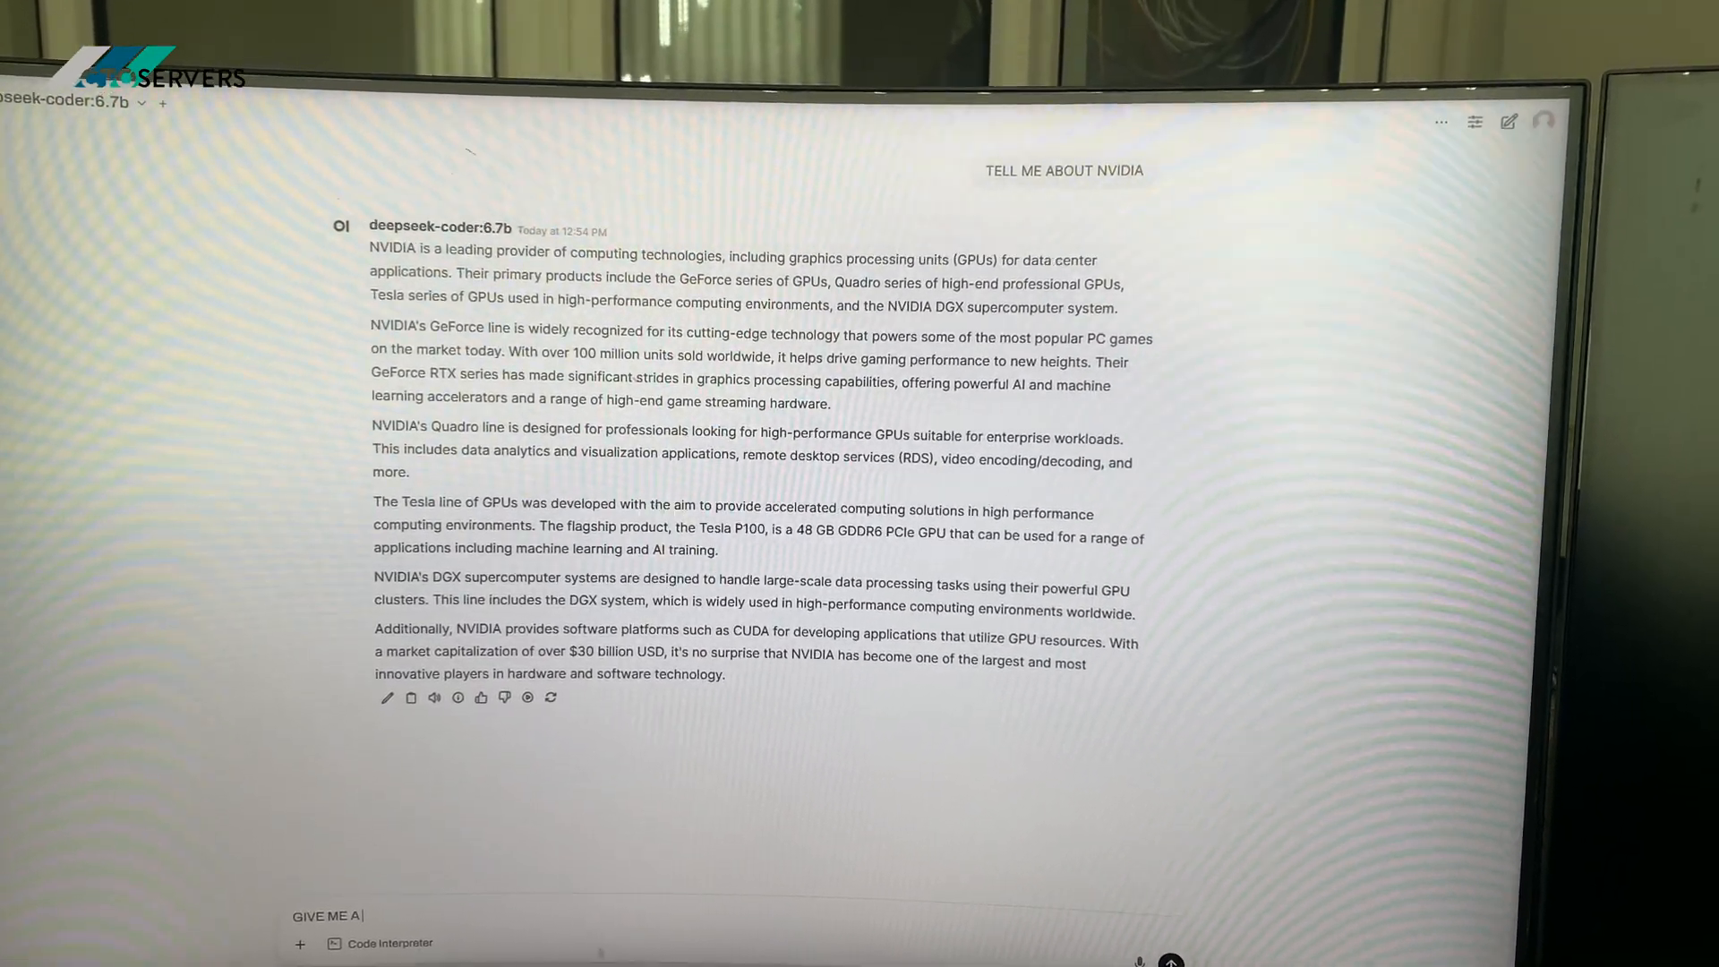
{"action": "type", "text": "NWTW"}
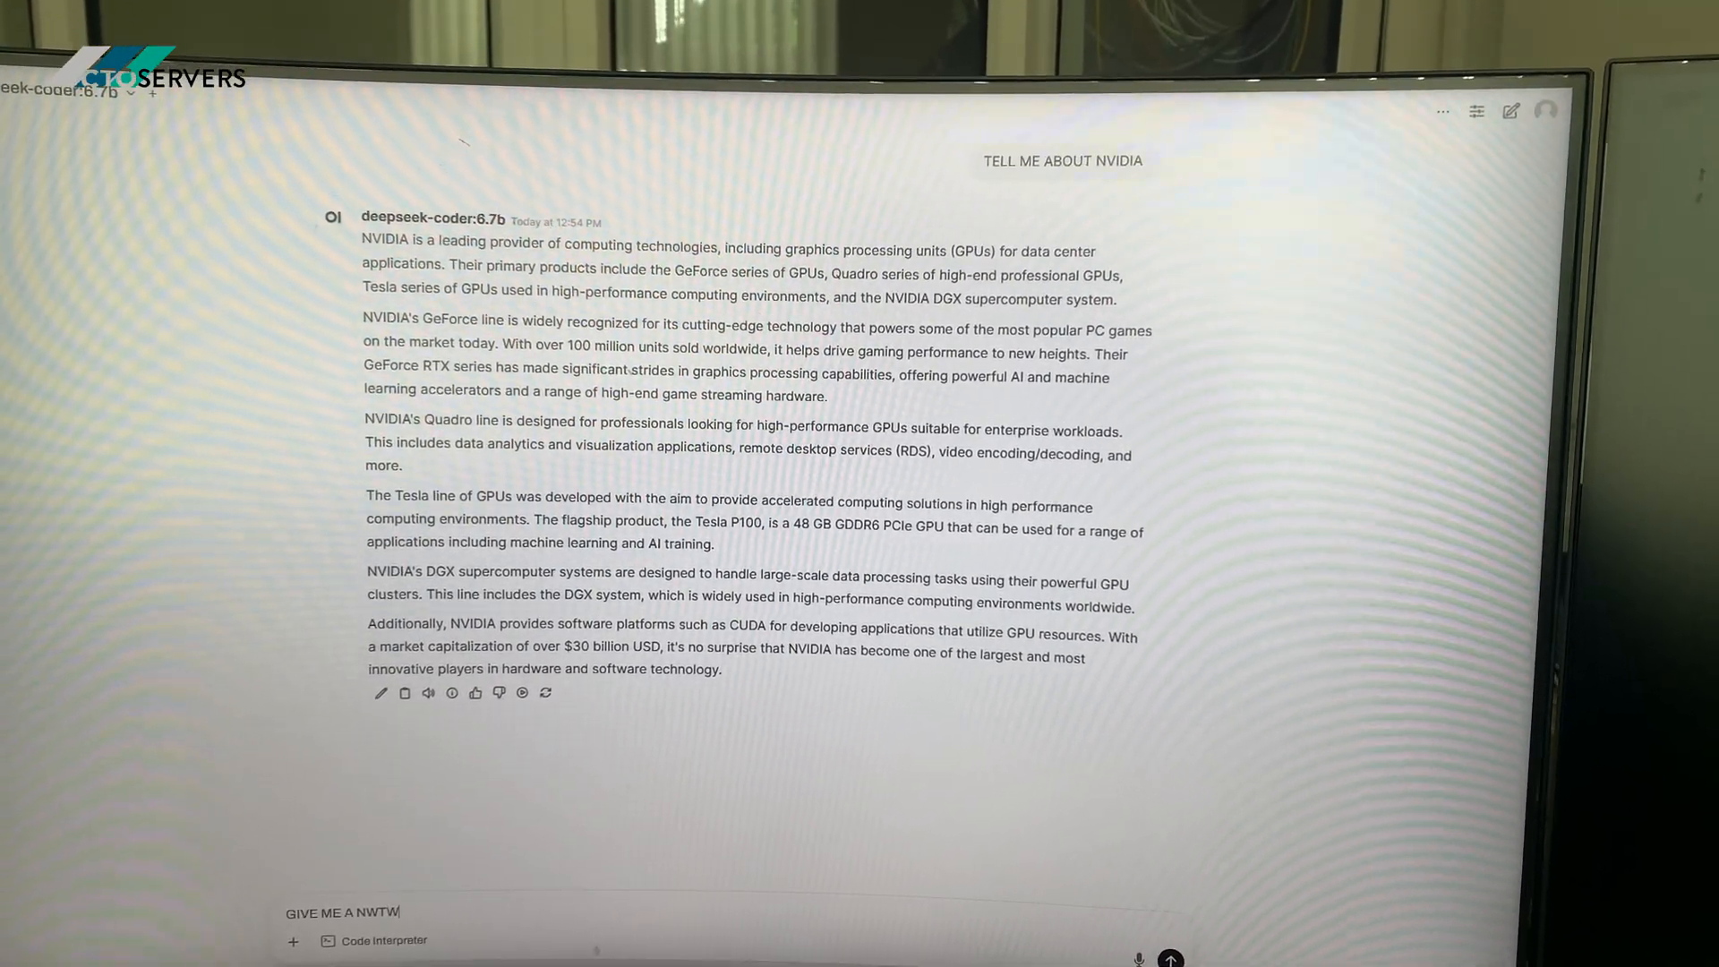
{"action": "type", "text": "ORK P"}
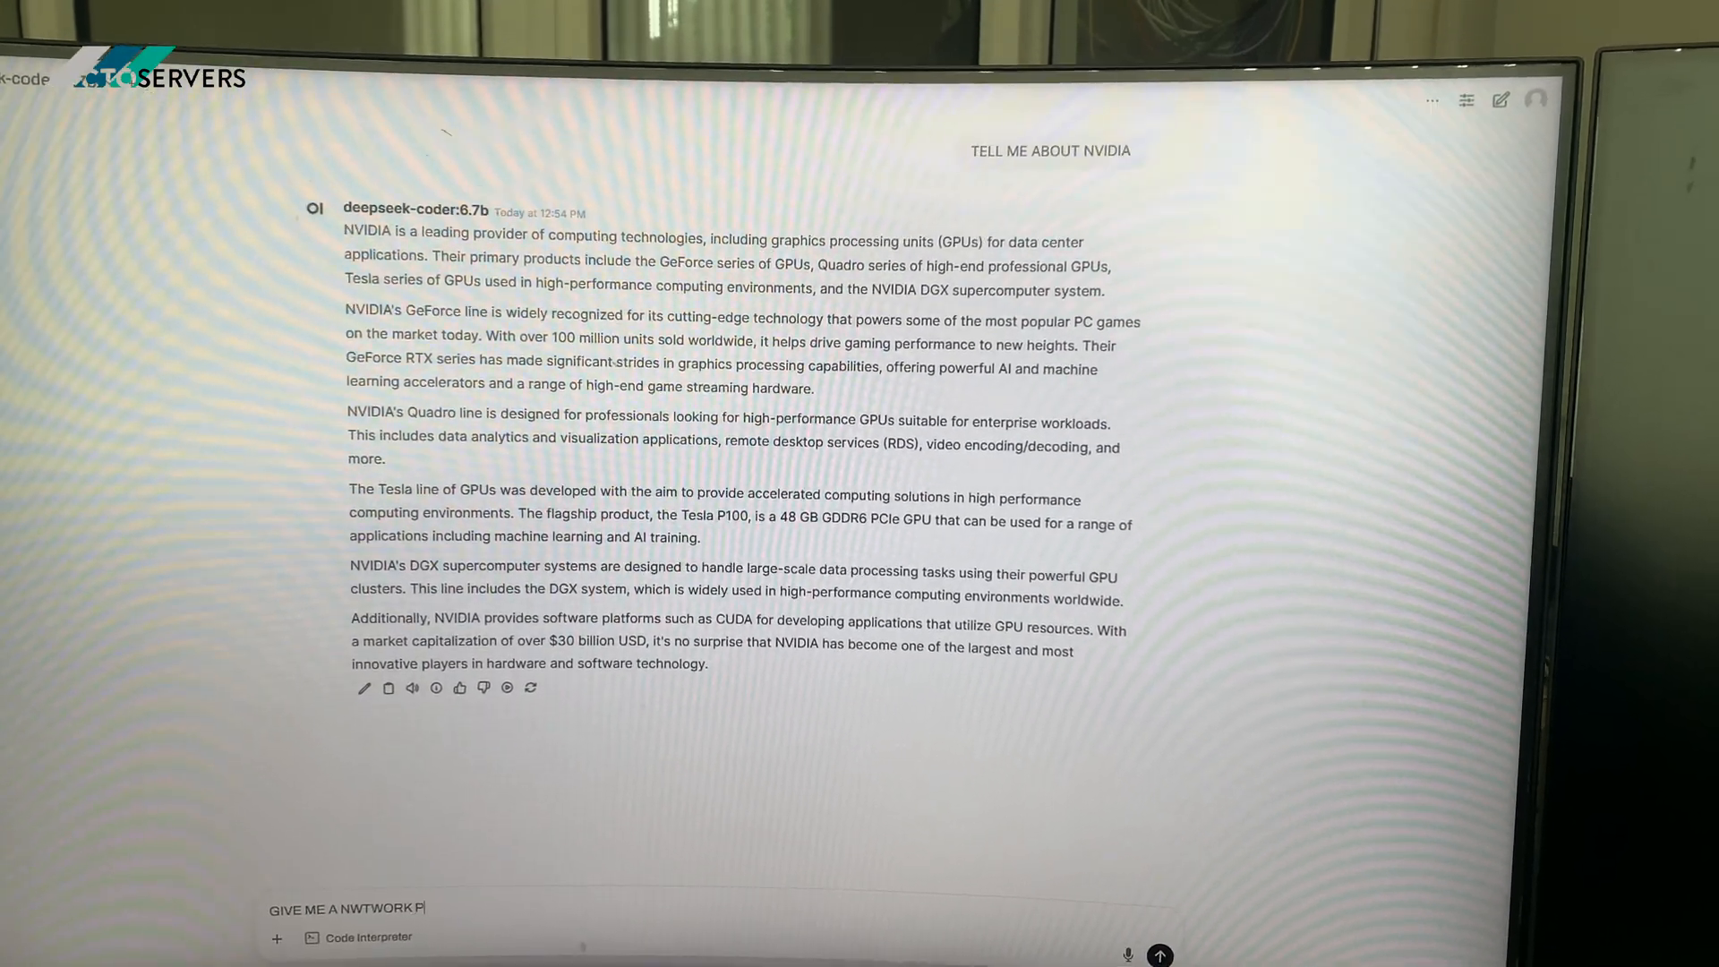
{"action": "type", "text": "LAN FOR 1"}
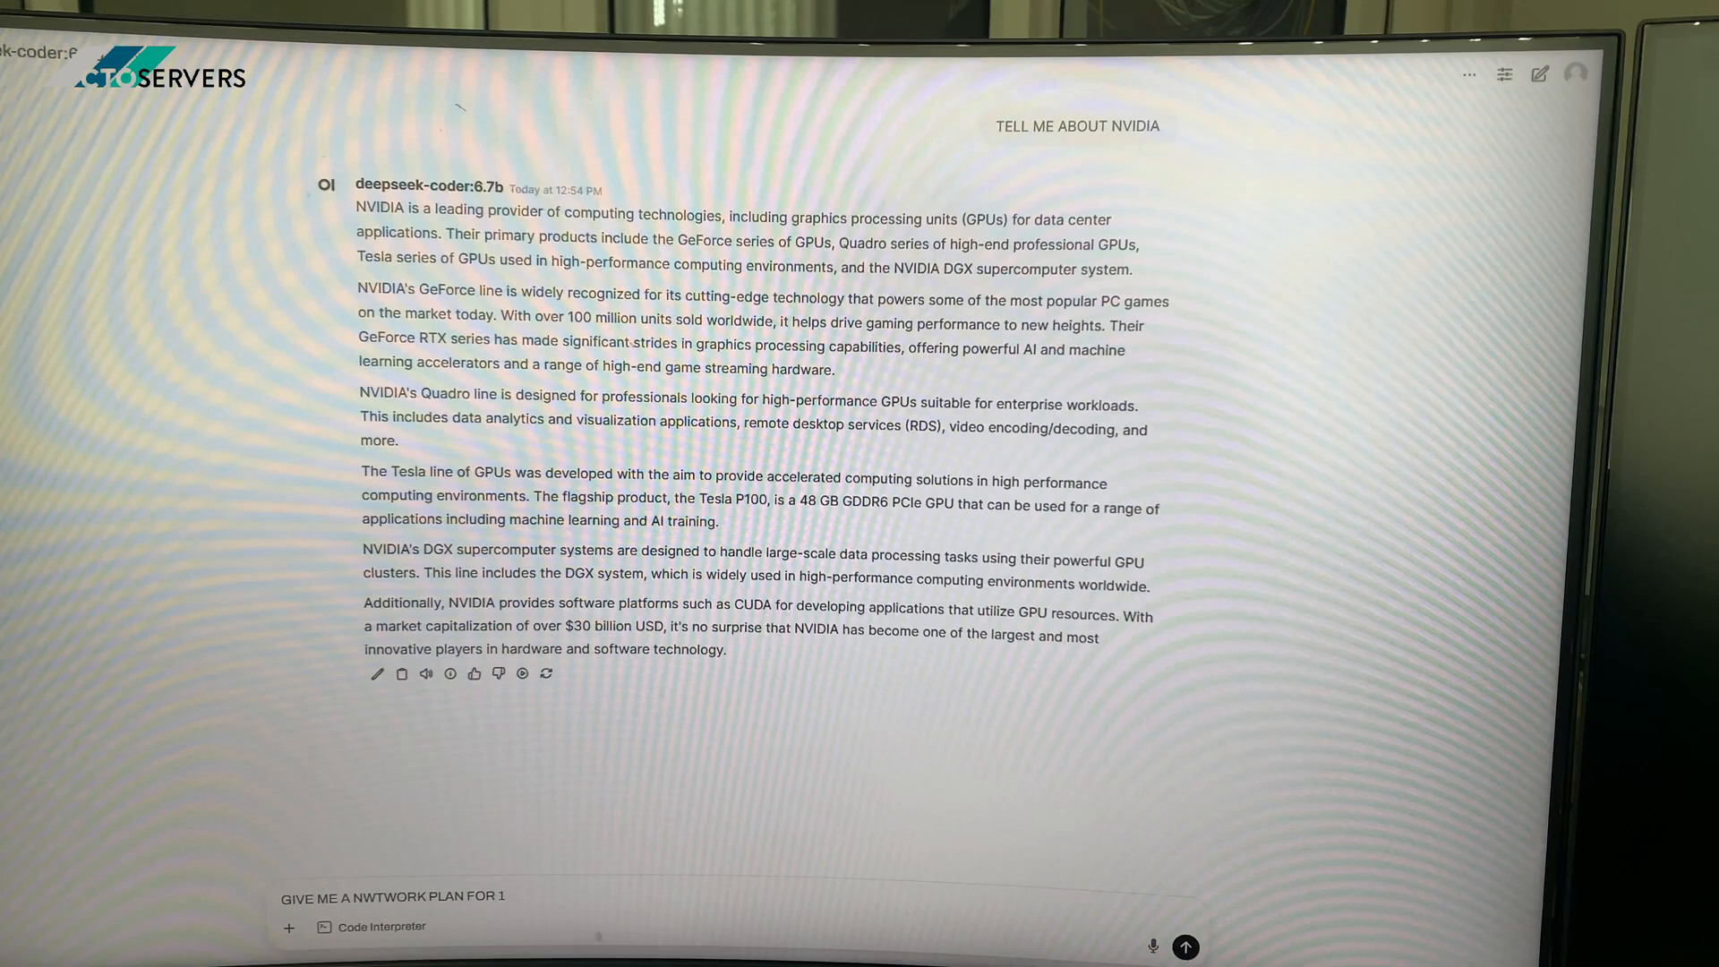
{"action": "type", "text": "0GB NETWO"}
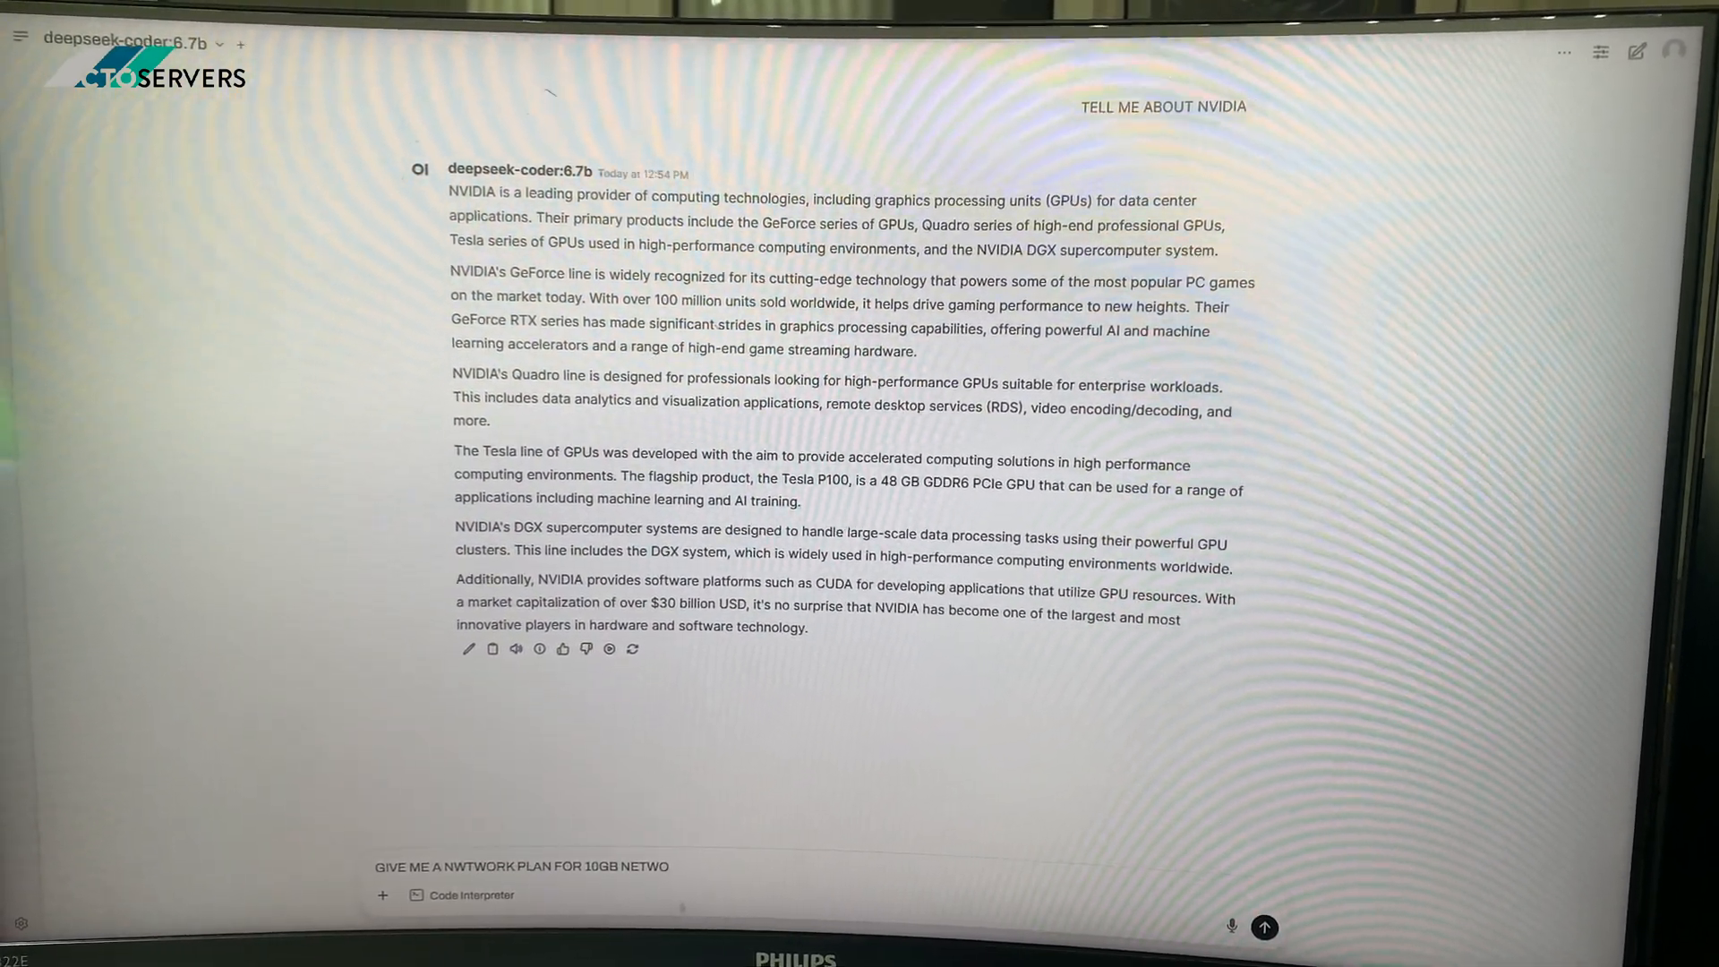
{"action": "type", "text": "RKING B"}
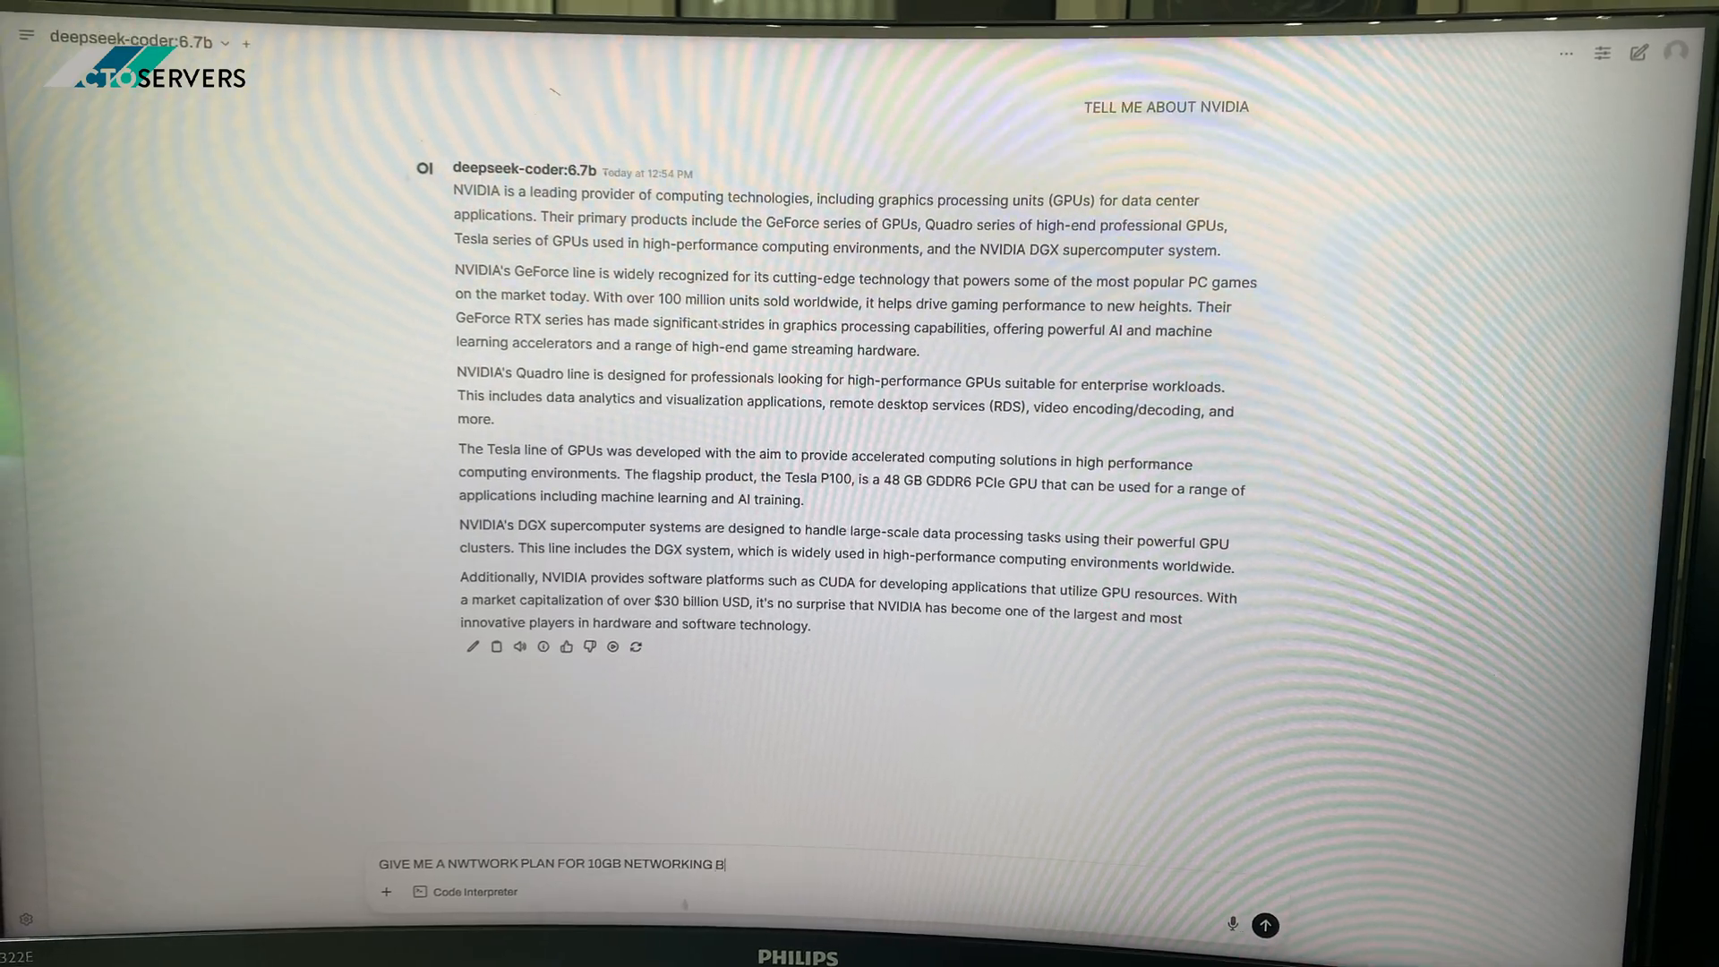
{"action": "type", "text": "ETWEEN"}
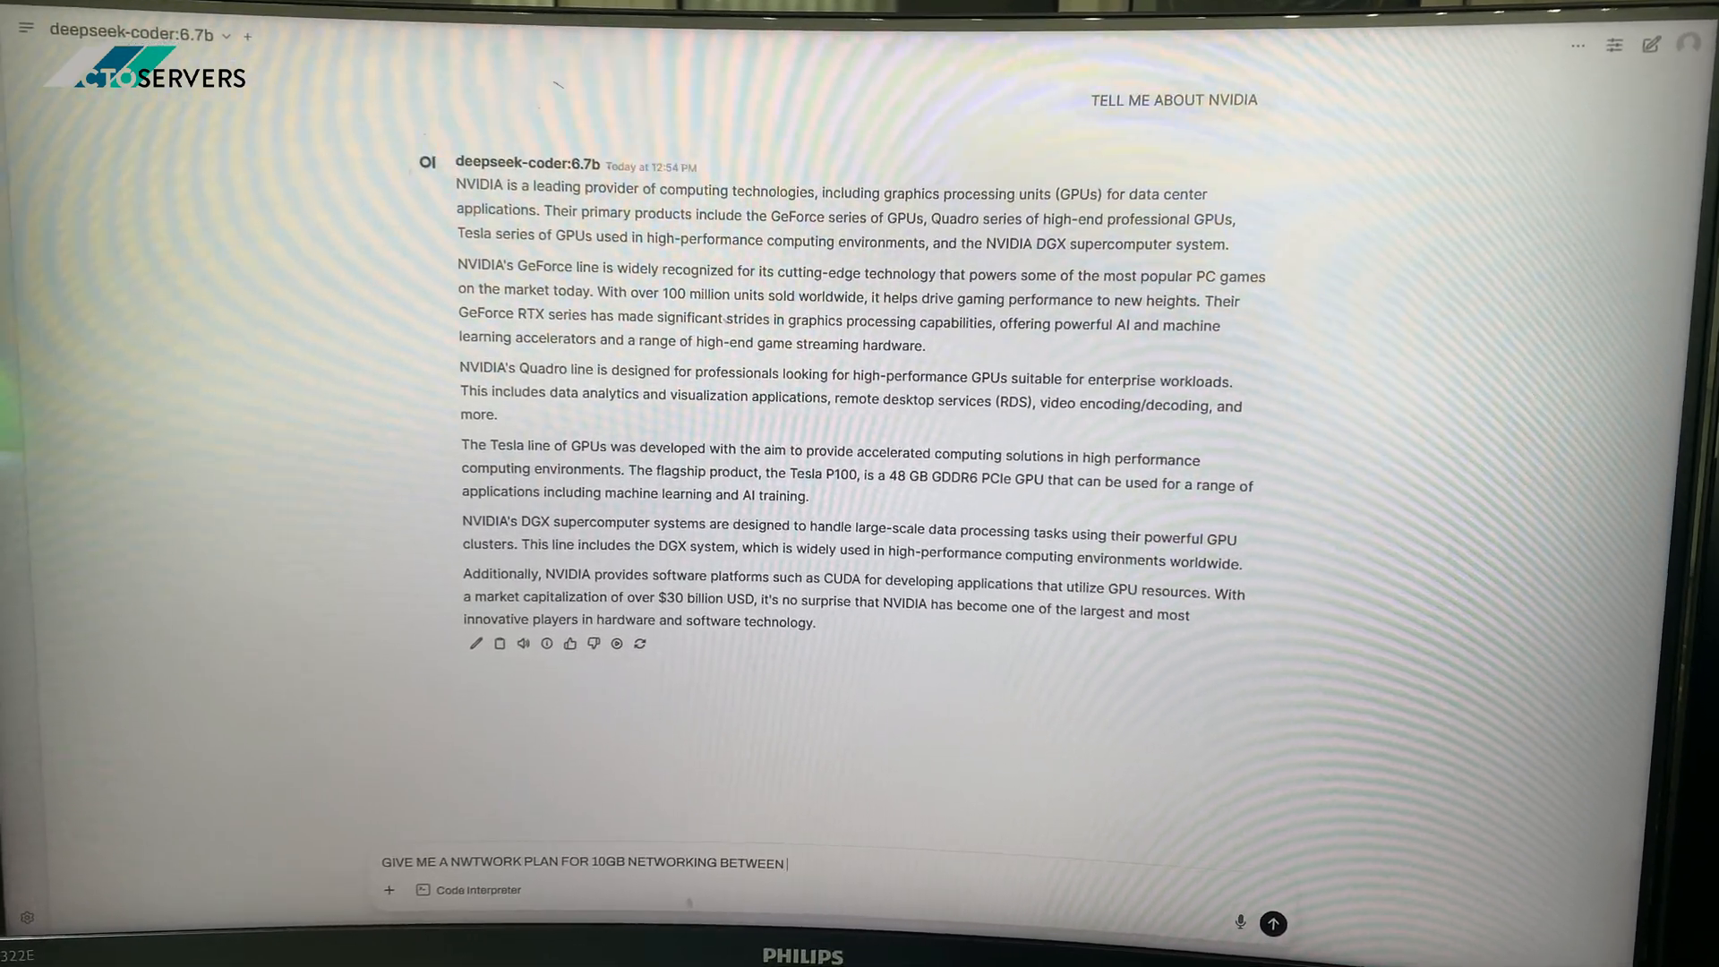
{"action": "type", "text": "90 PC"}
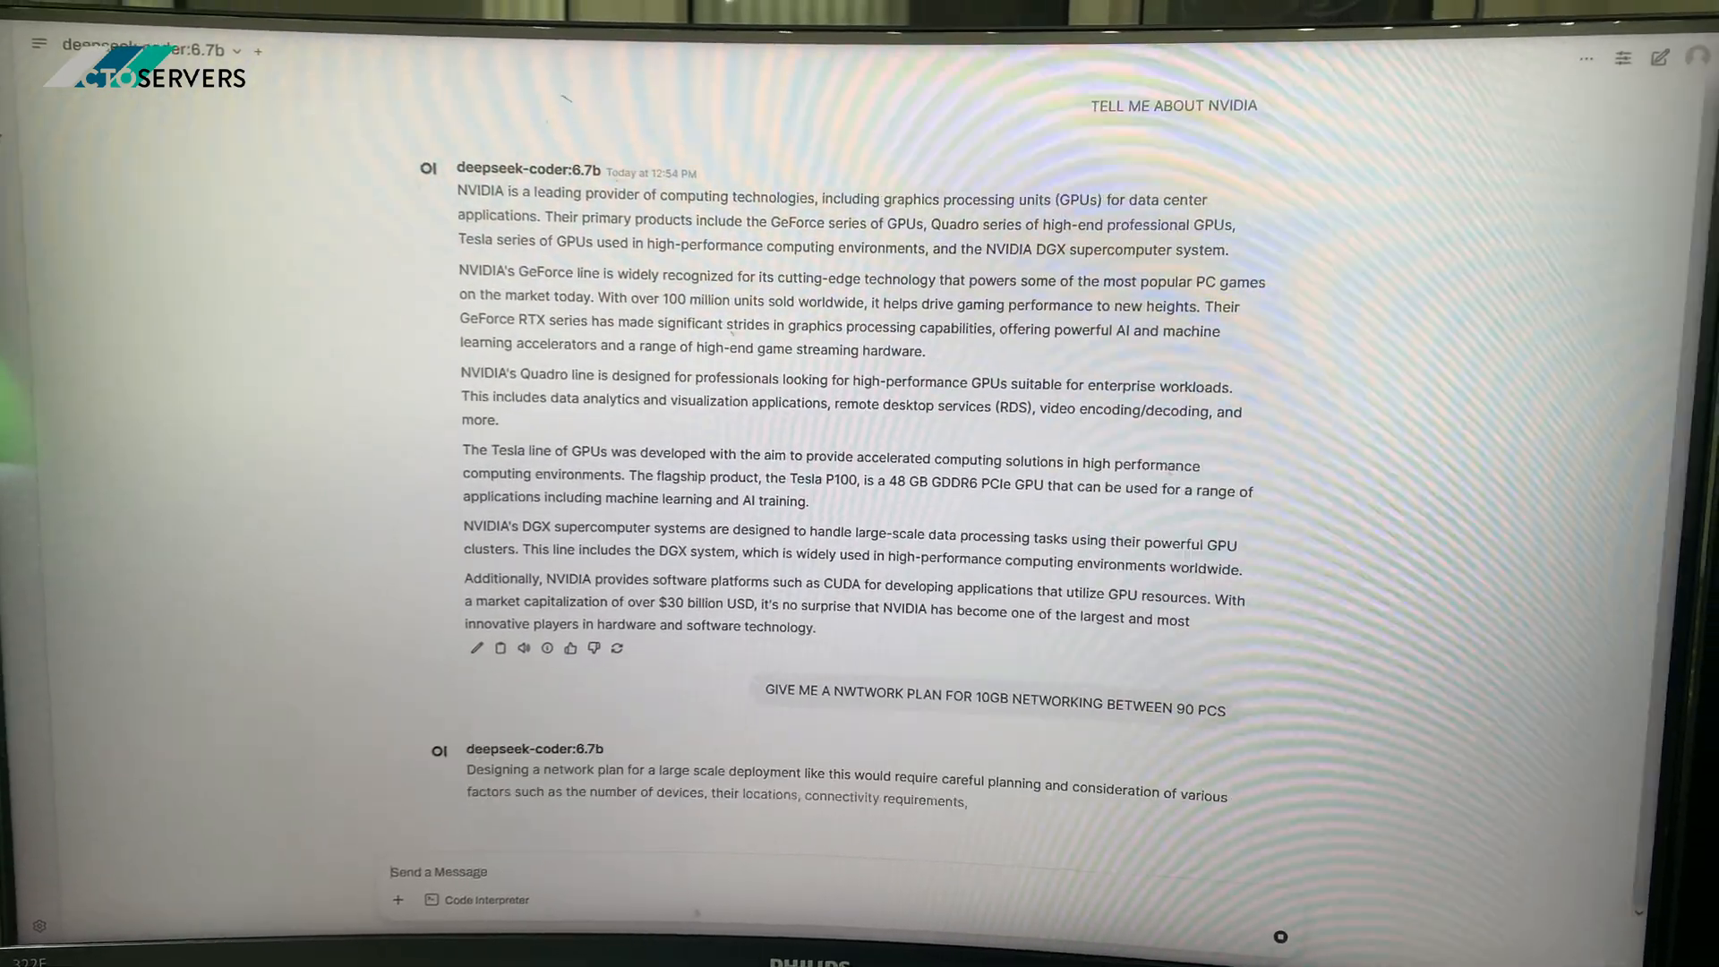
- Scroll through the reply to read the full eight-point network plan for the 90 PCs
{"action": "scroll", "scroll_direction": "down", "scroll_amount": 3}
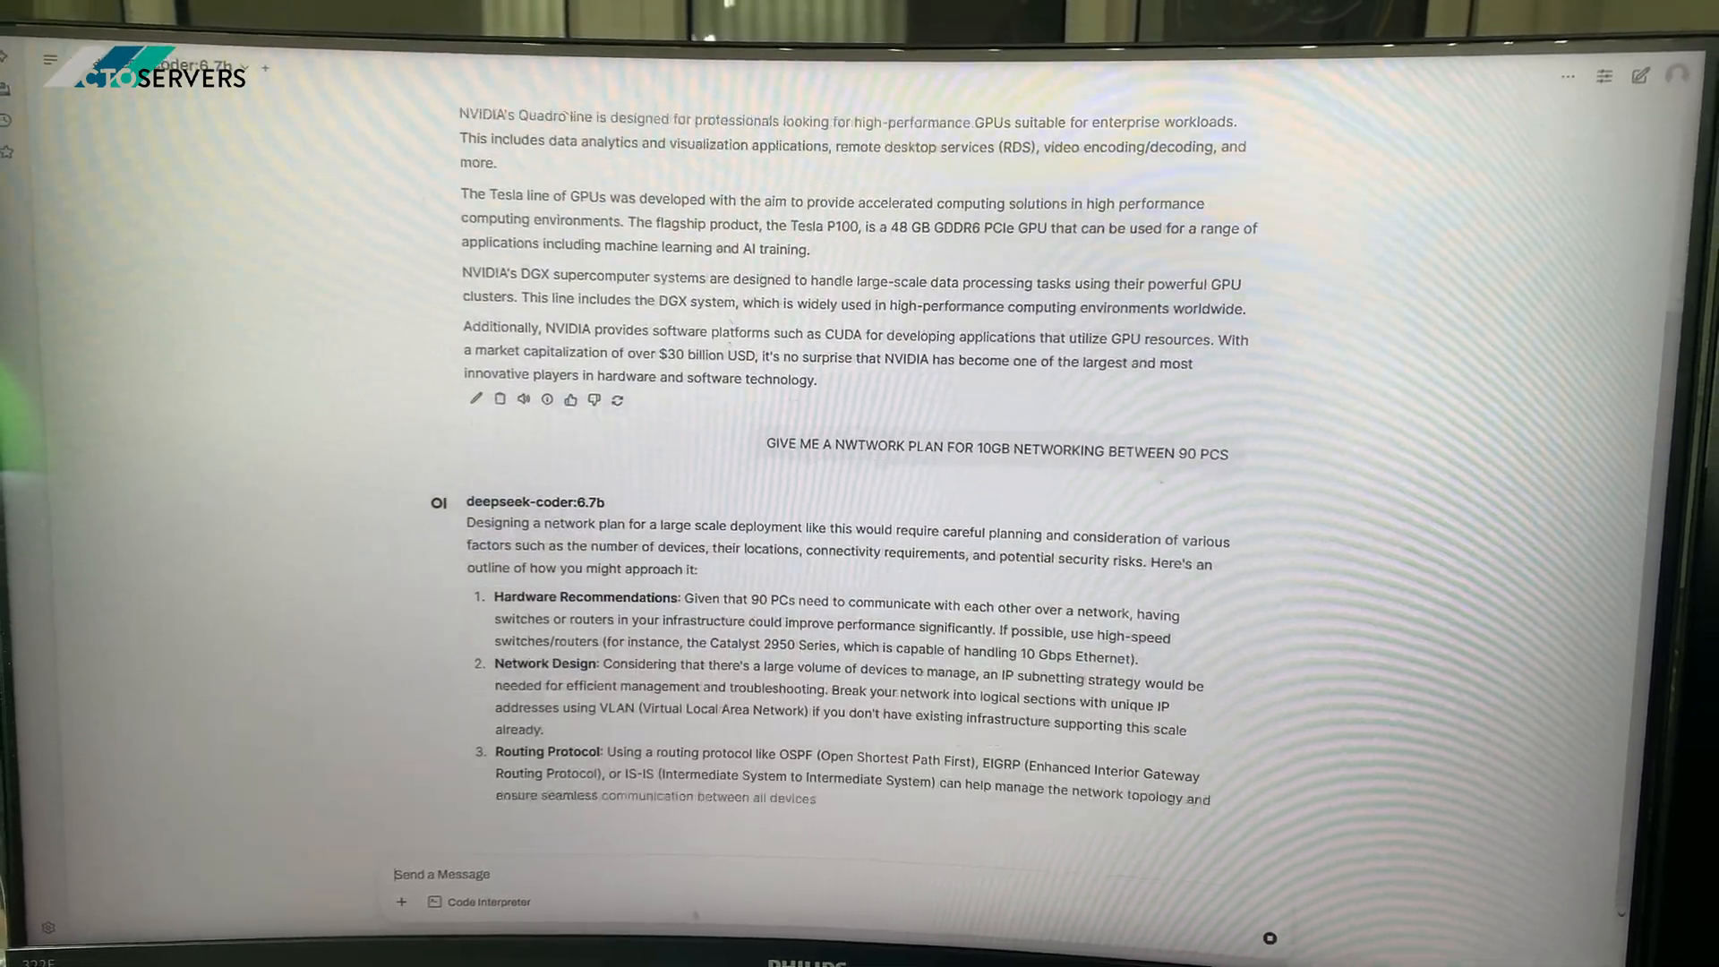
{"action": "scroll", "scroll_direction": "down", "scroll_amount": 3}
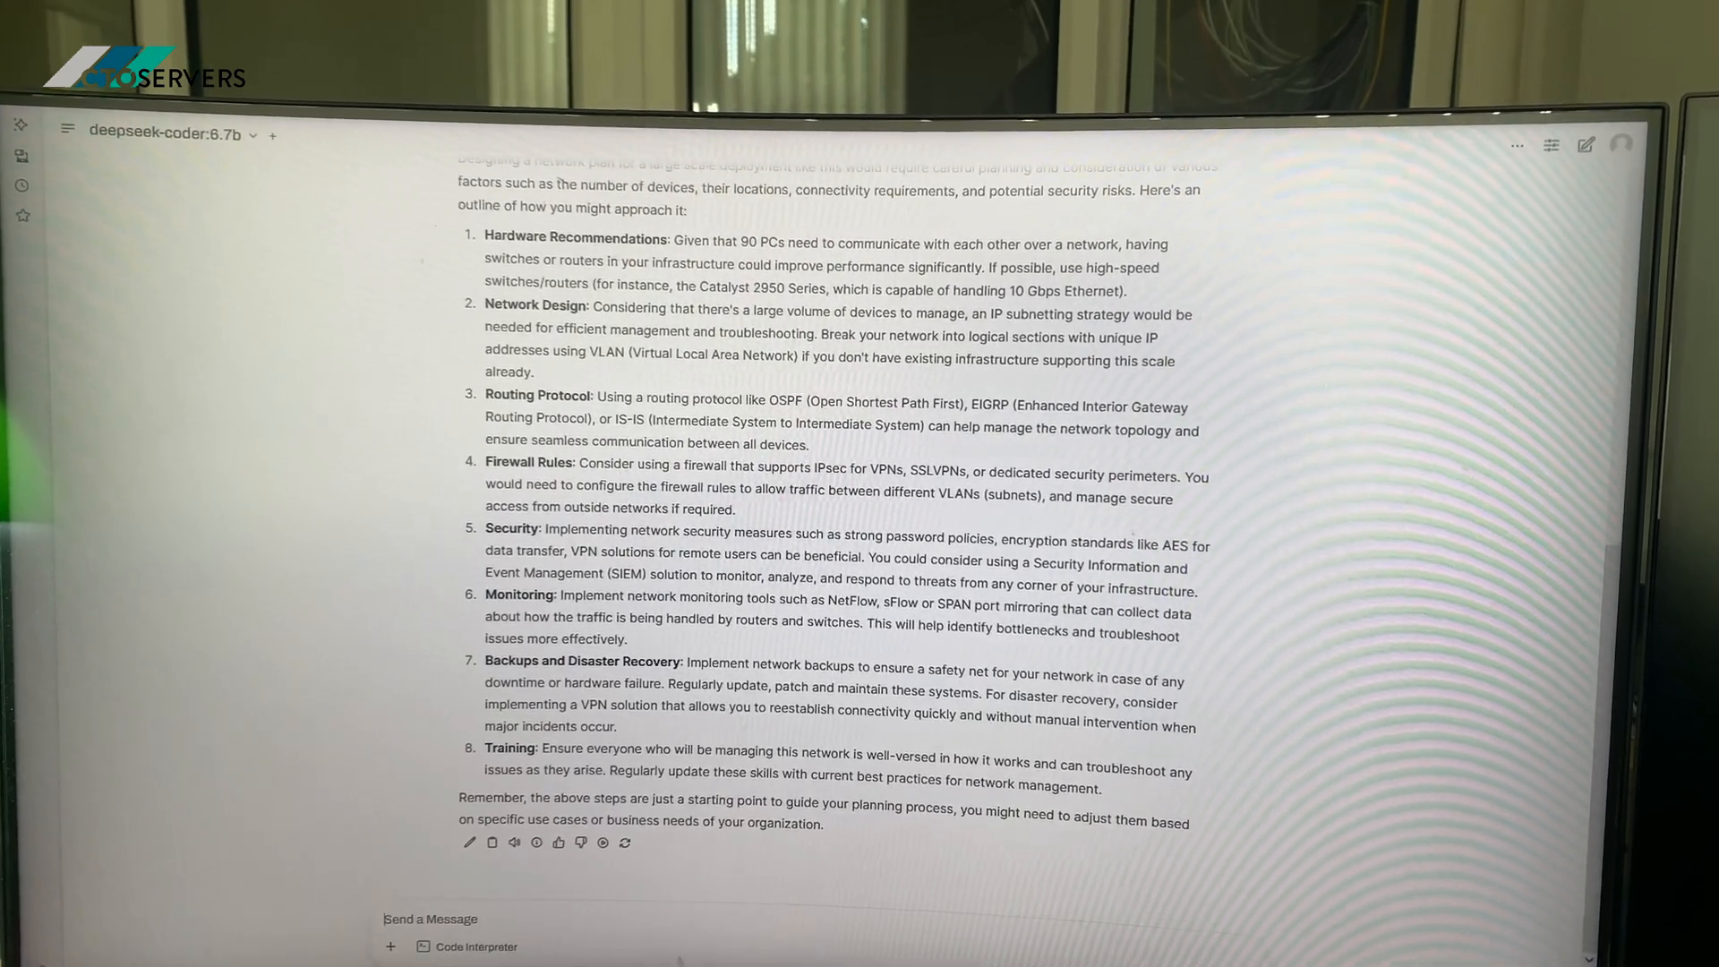
{"action": "scroll", "scroll_direction": "up", "scroll_amount": 3}
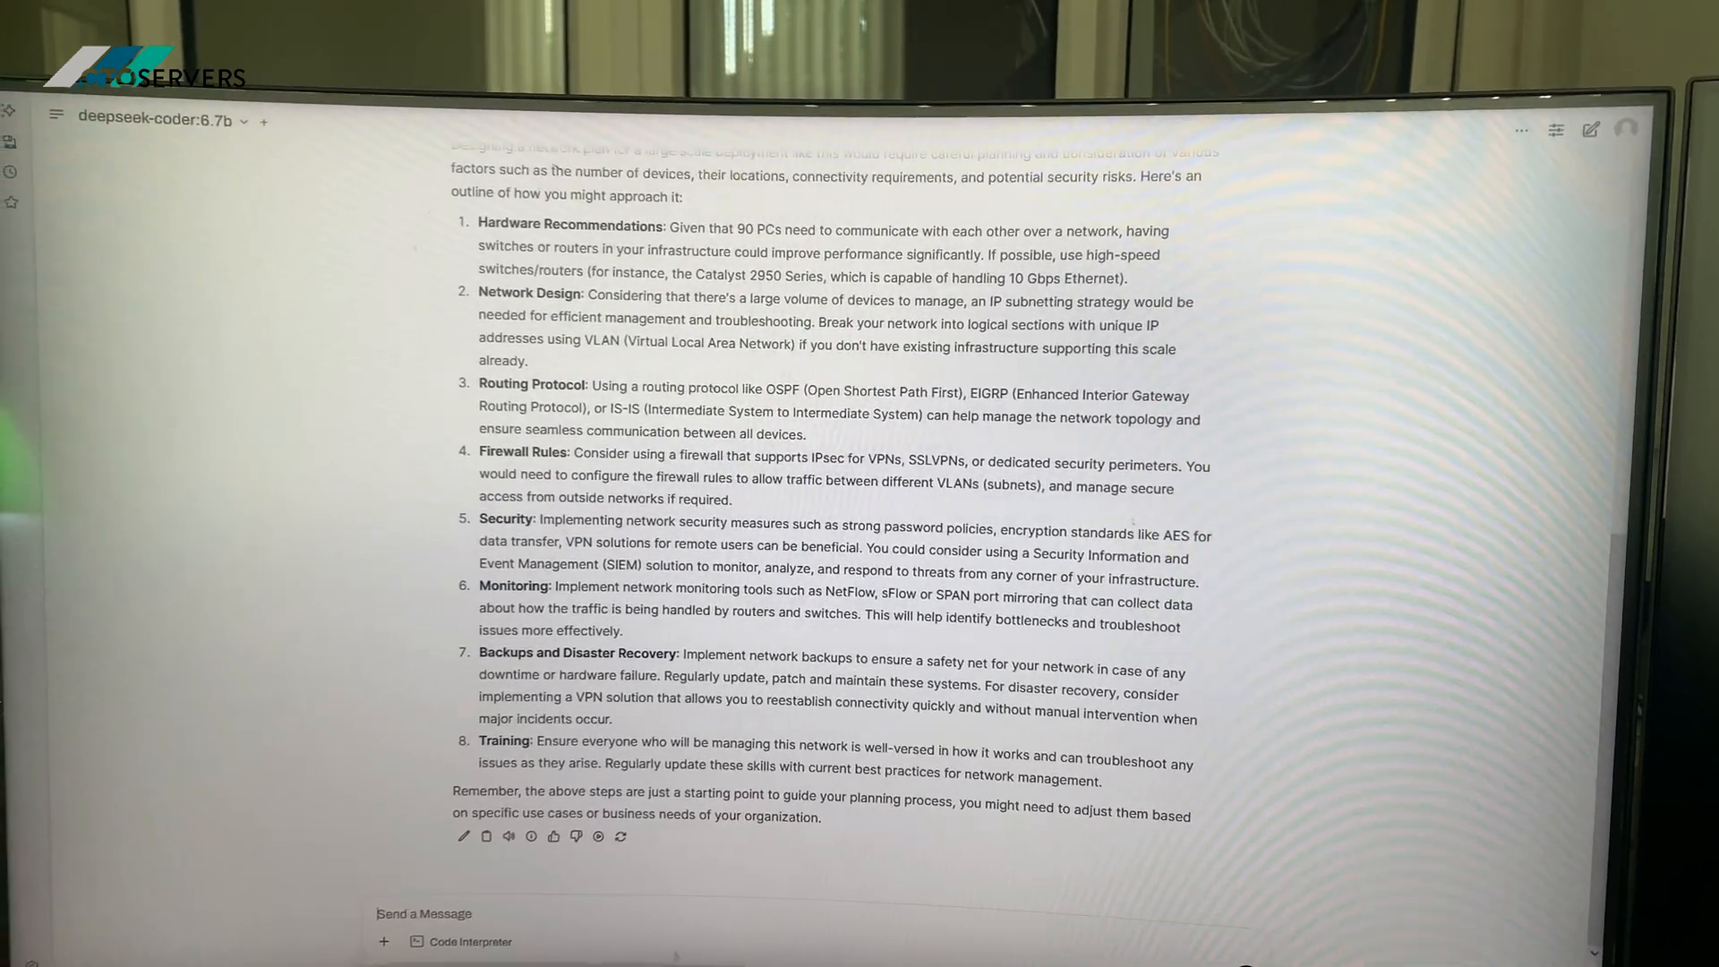